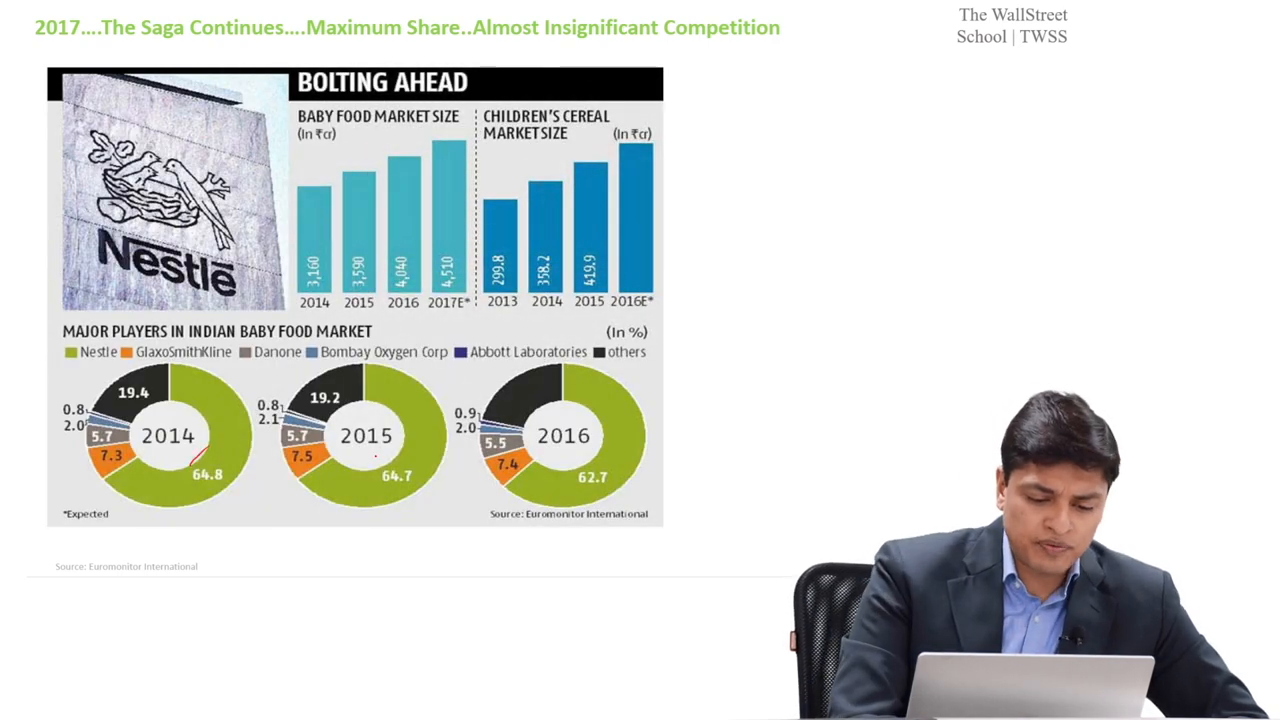
- Underline the 'volume growth is 19% CAGR' bullet in red ink on the baby milk moat slide
left_click_drag(230, 360, 156, 530)
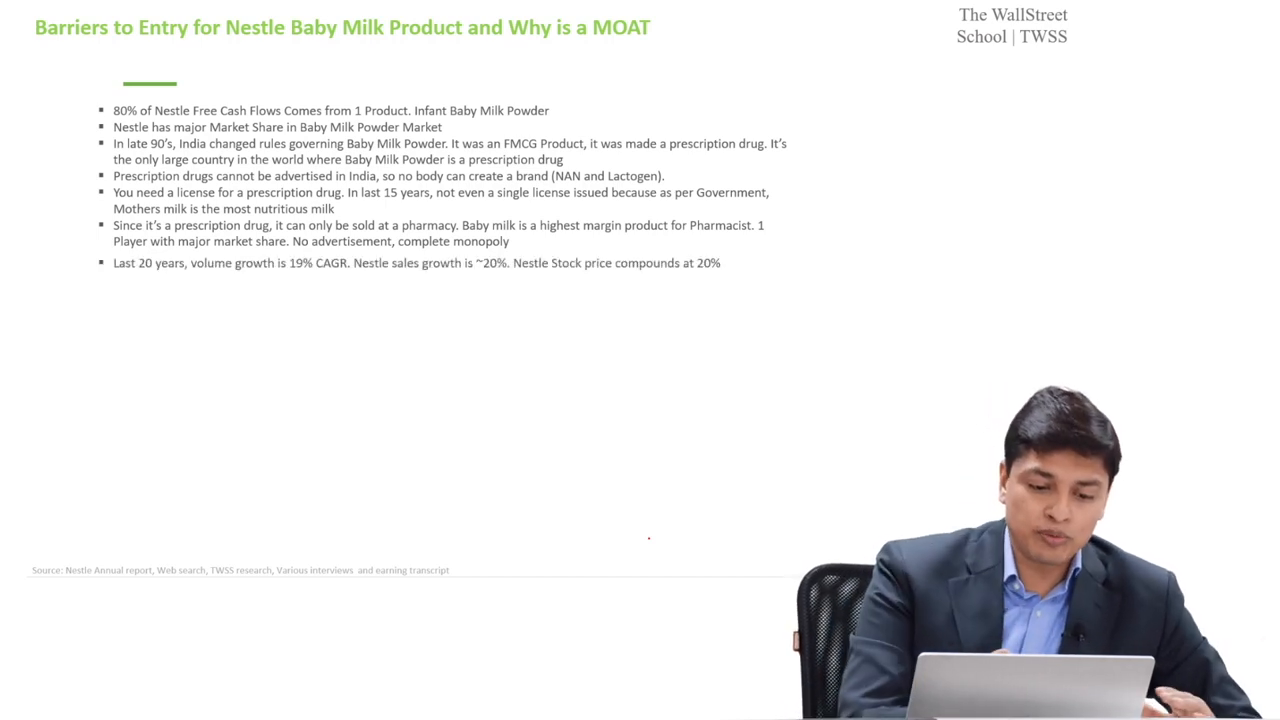
left_click_drag(288, 296, 332, 284)
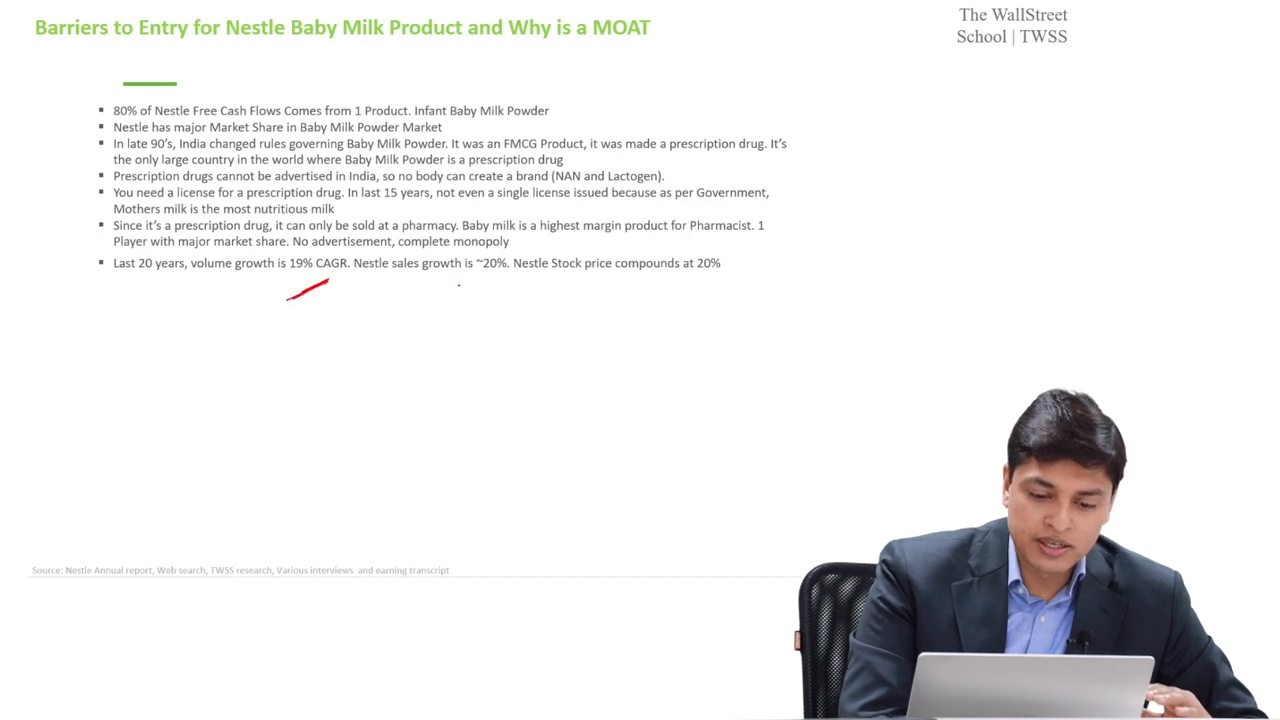
left_click_drag(456, 284, 490, 278)
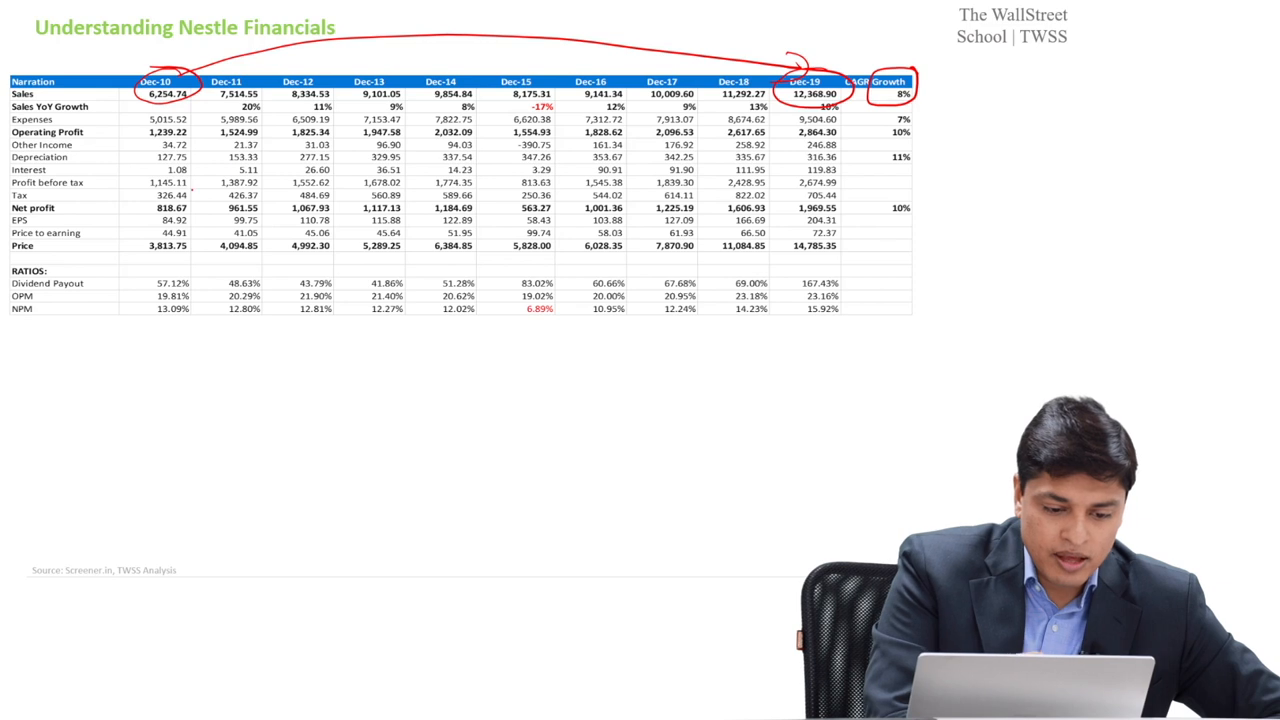
- Mark the link between Dec-10 and Dec-19 sales and the 8% CAGR with the pen
left_click(168, 206)
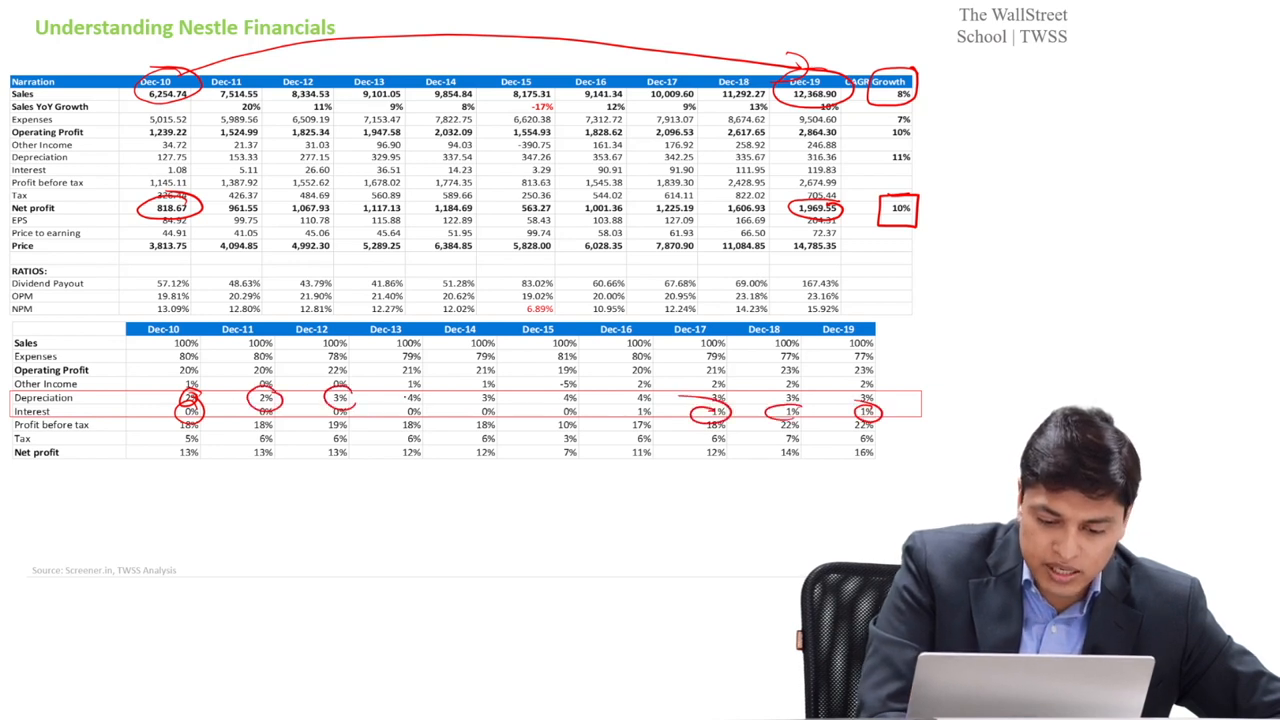
- Circle a depreciation percentage in the common-size expense table
left_click(412, 396)
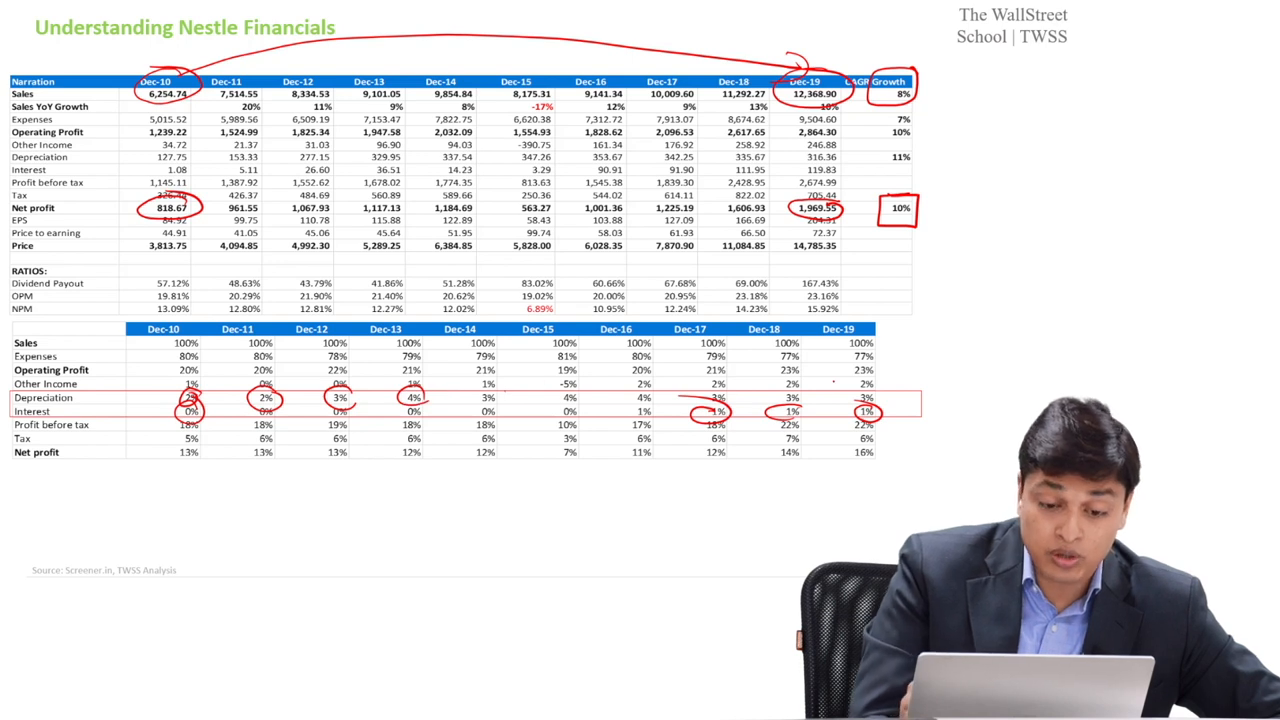